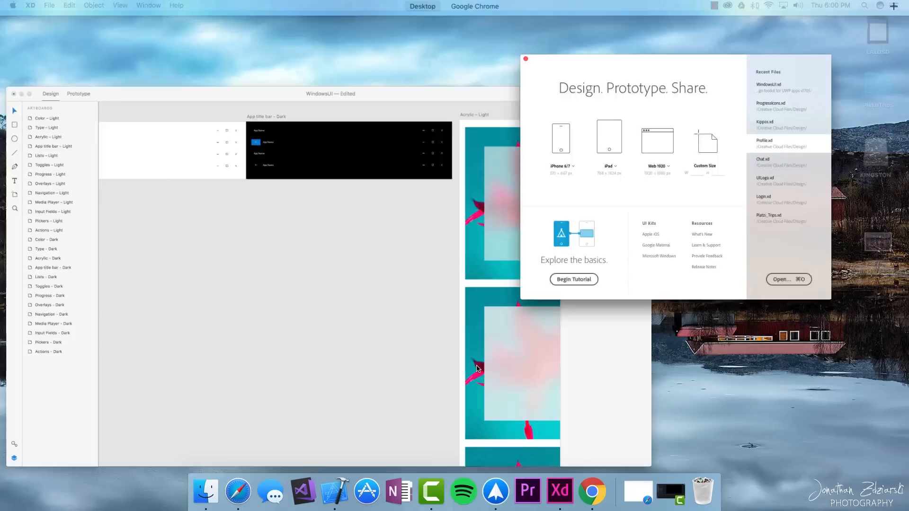
Step: Start a new document with the pink building photo, blurred blue window and Windows app title bar
click(657, 140)
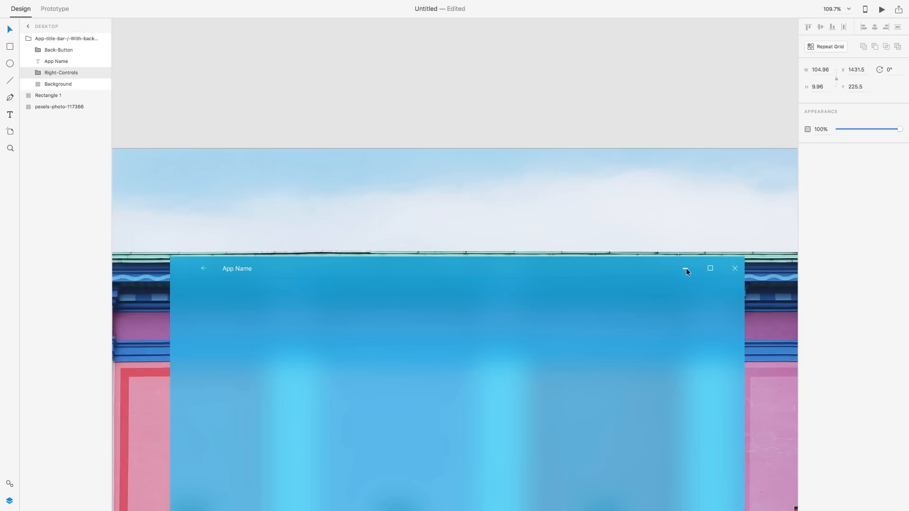
Step: Build the Stopwatch window: title, 00:19:34 display, 'Baking potatoes' label and reset, pause, compact icons
click(49, 95)
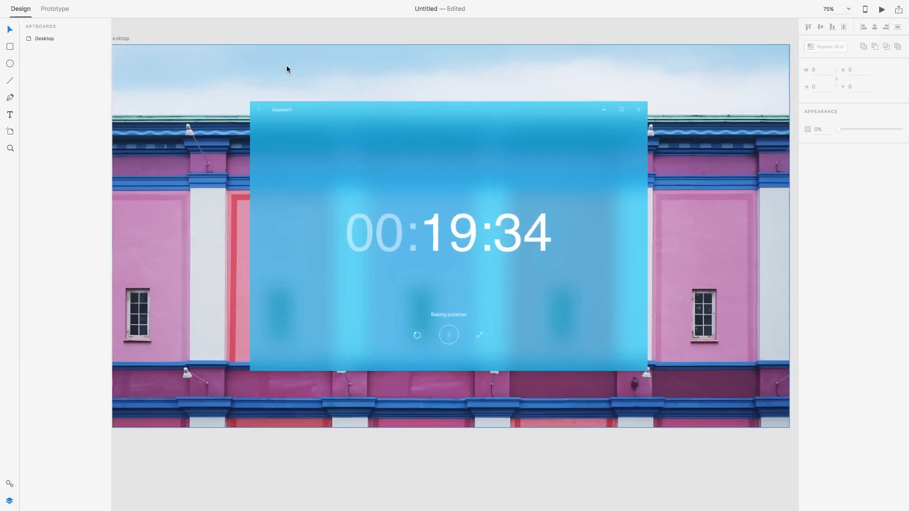
Step: Preview the finished Stopwatch mockup full size with Desktop Preview
click(880, 9)
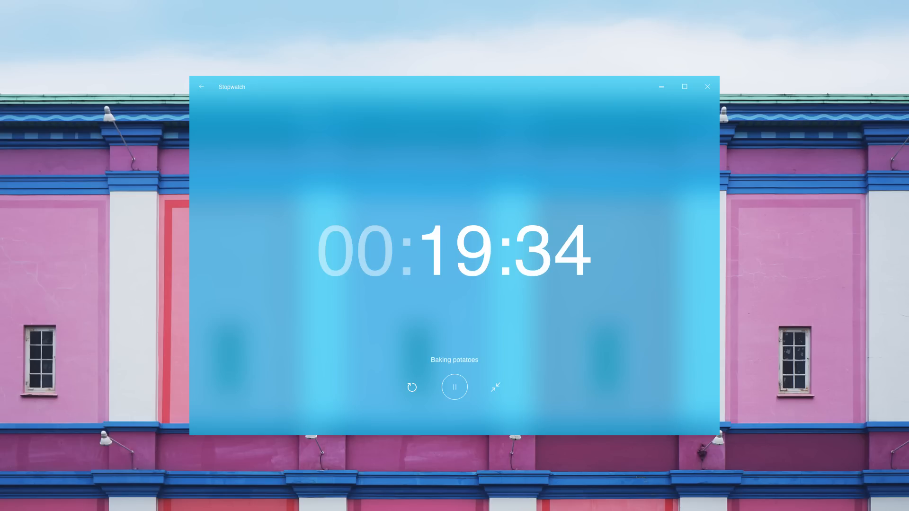